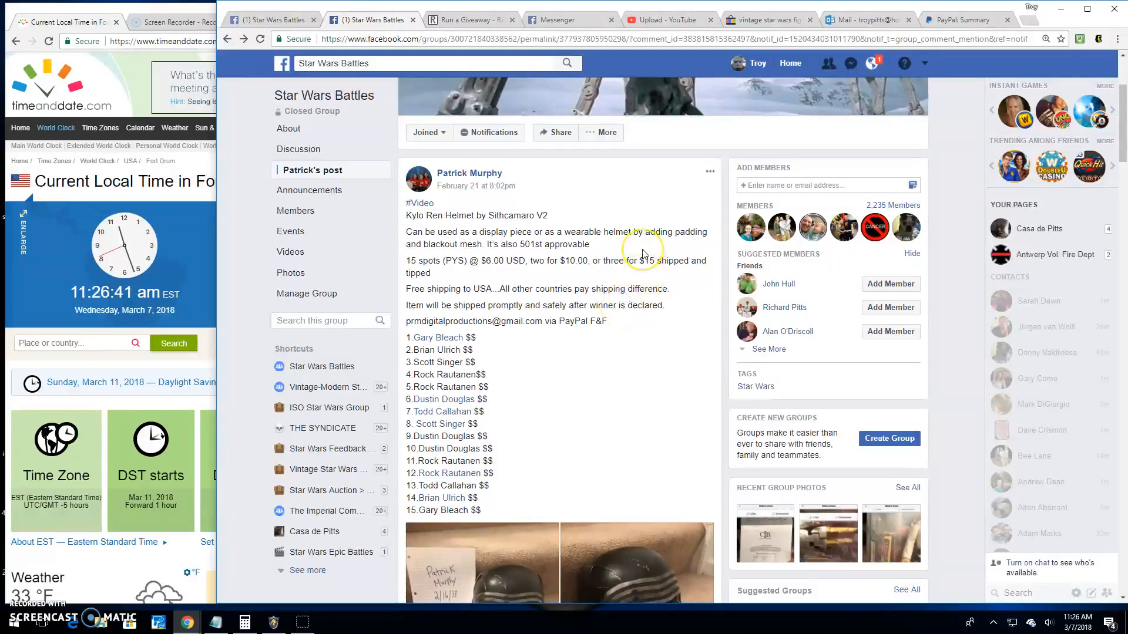
mouse_move(645, 247)
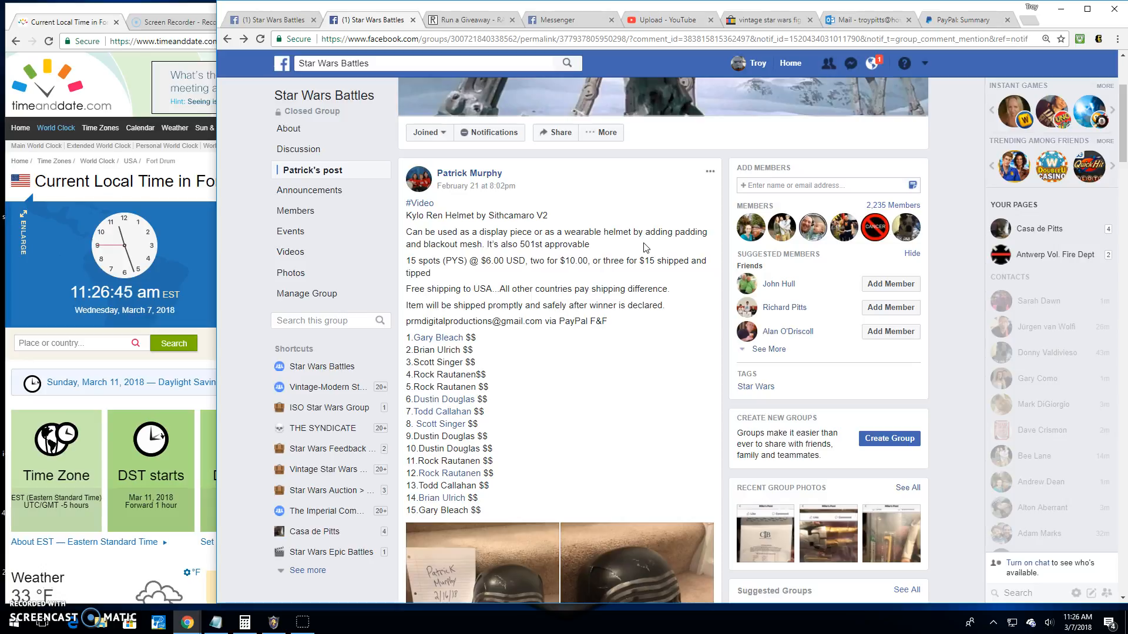
Step: Comment 'Live! 1127 am' on the Kylo Ren helmet giveaway thread
scroll("down", 3)
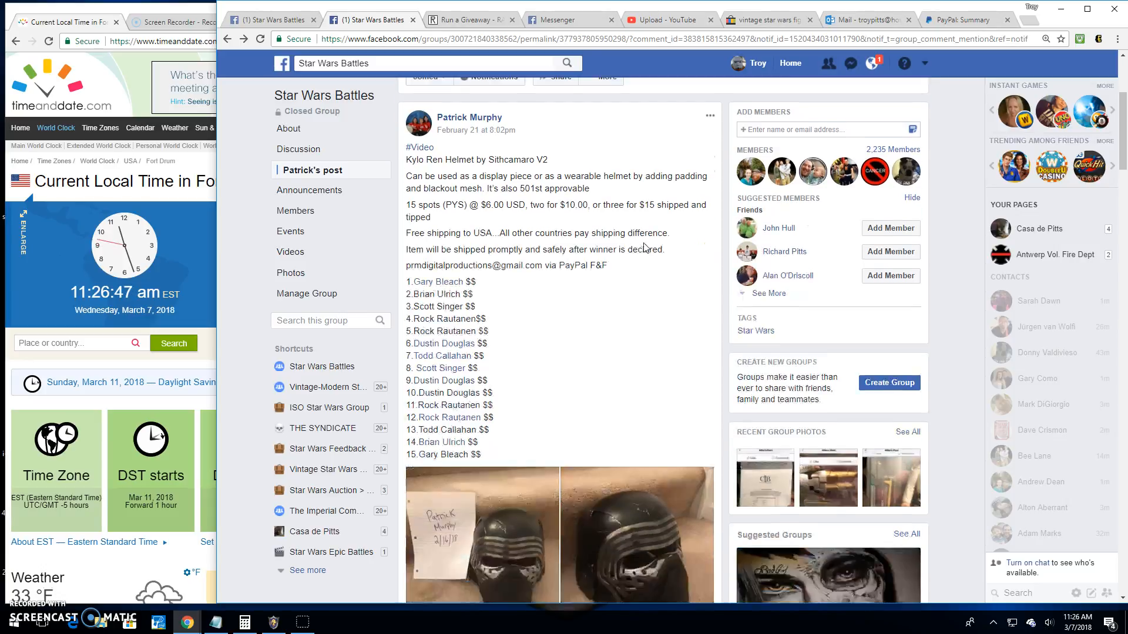
scroll("down", 3)
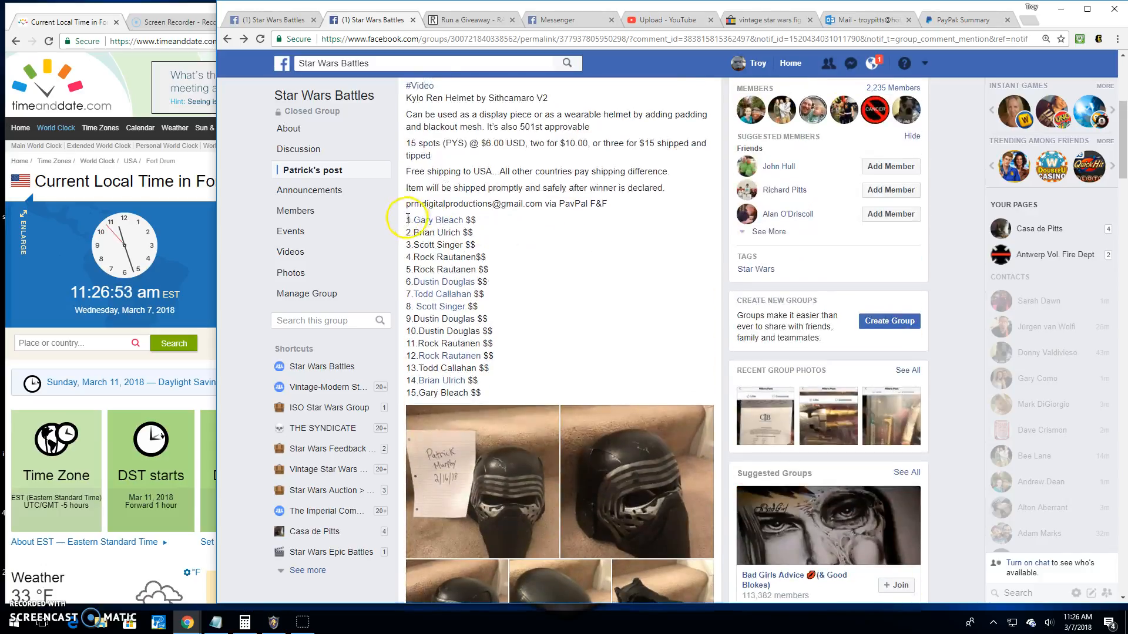
left_click_drag(406, 220, 478, 393)
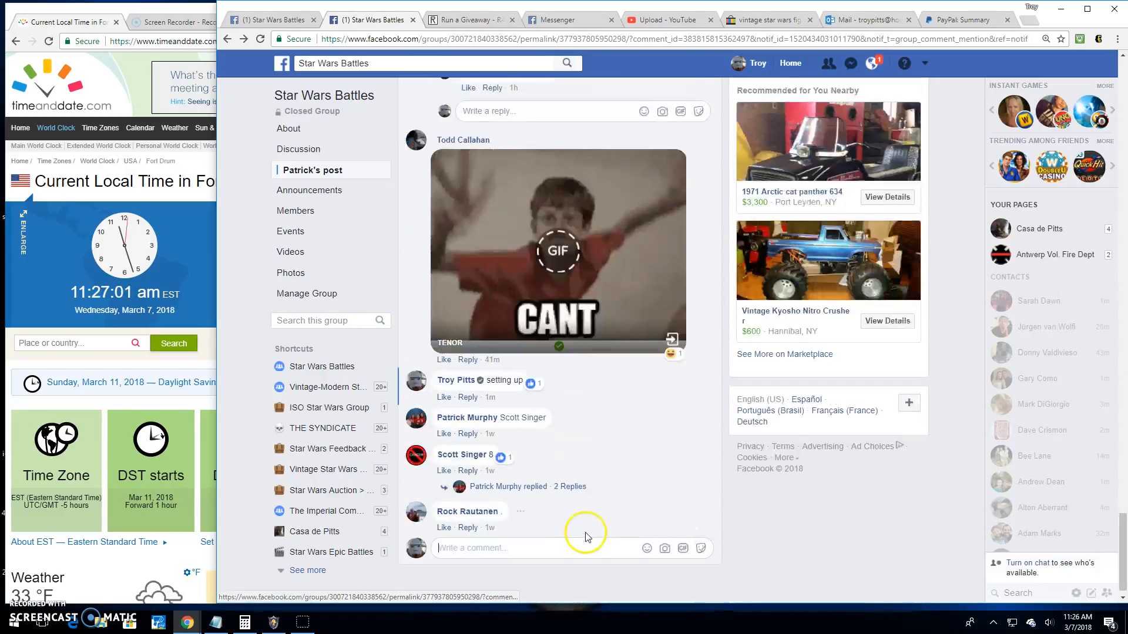
type("Live!")
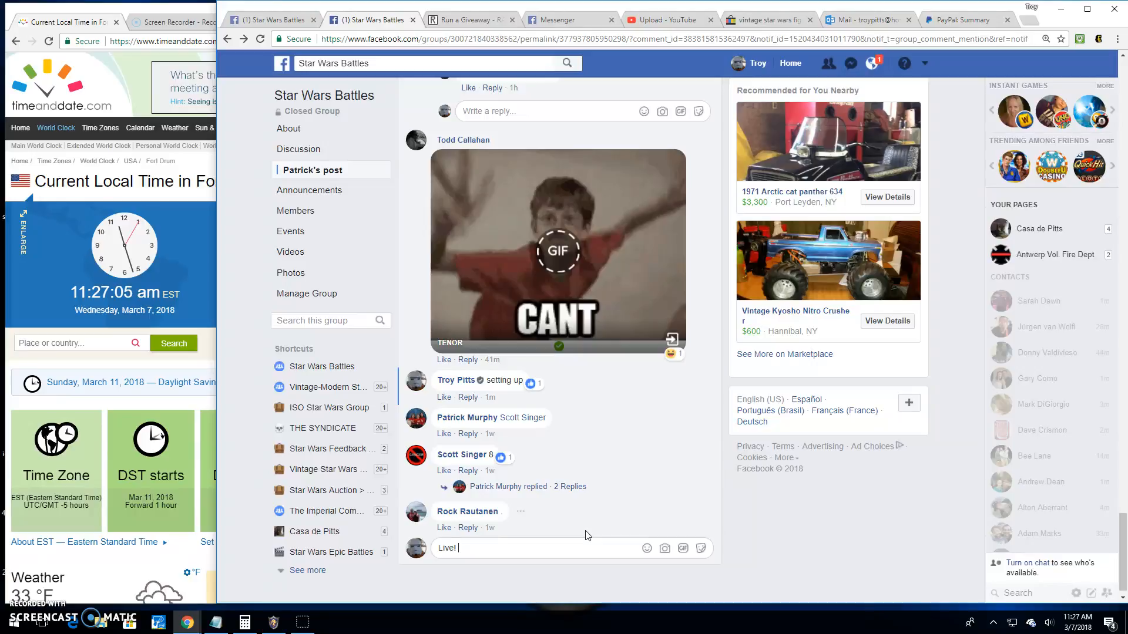
type("1127 am")
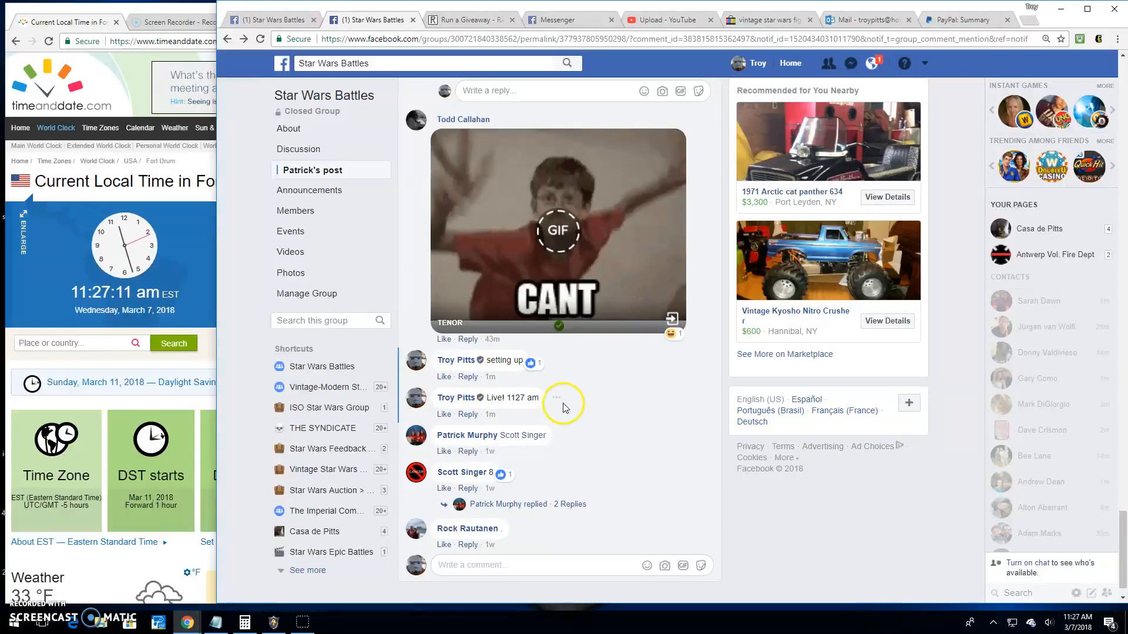
mouse_move(556, 415)
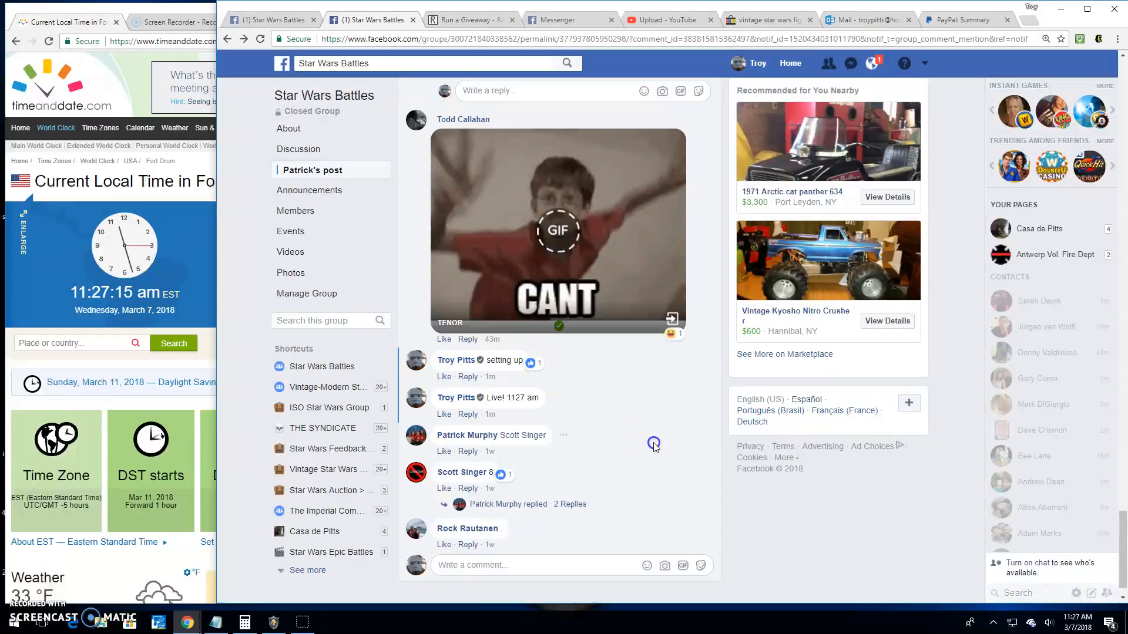
mouse_move(732, 155)
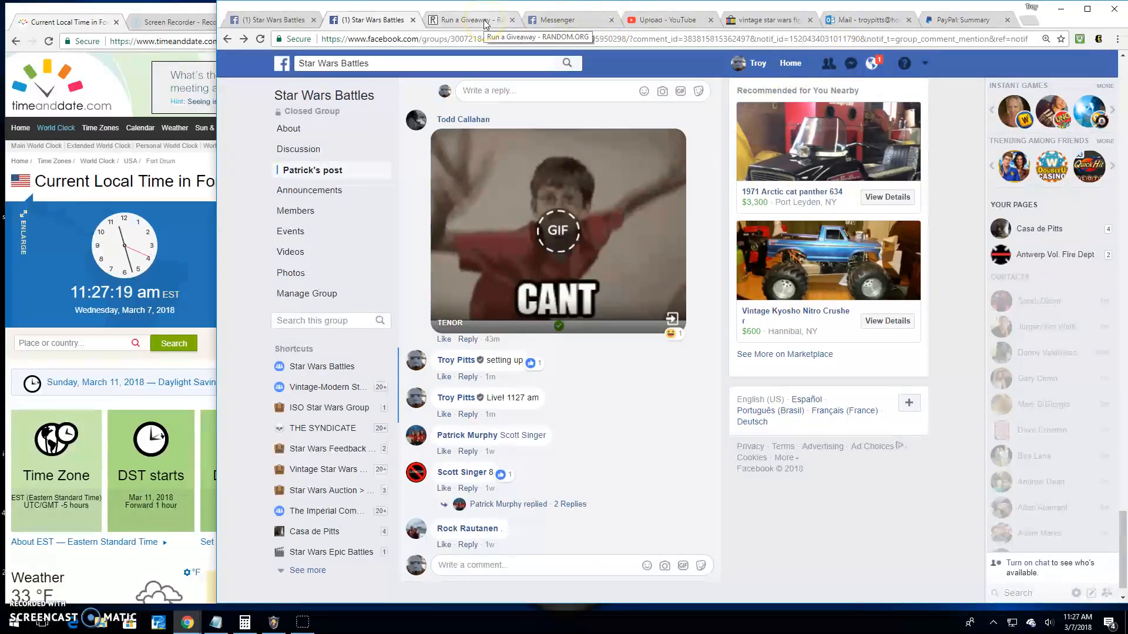
Step: Roll dice on RANDOM.ORG to give the Kylo Ren Helmet giveaway 7 rounds, then request its start
left_click(476, 19)
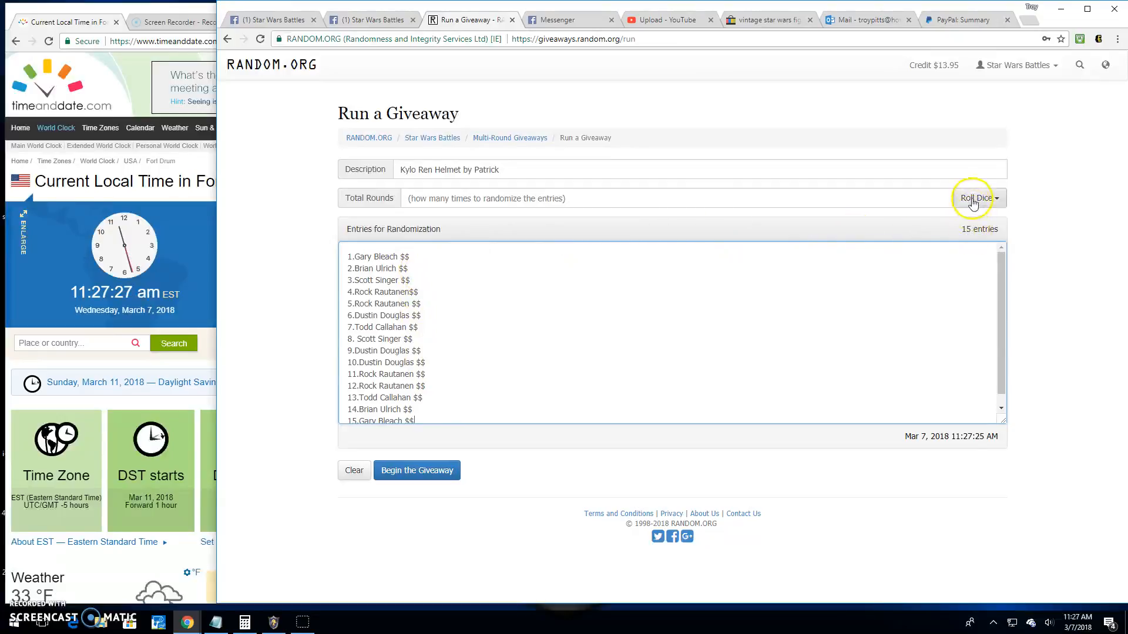
left_click(973, 197)
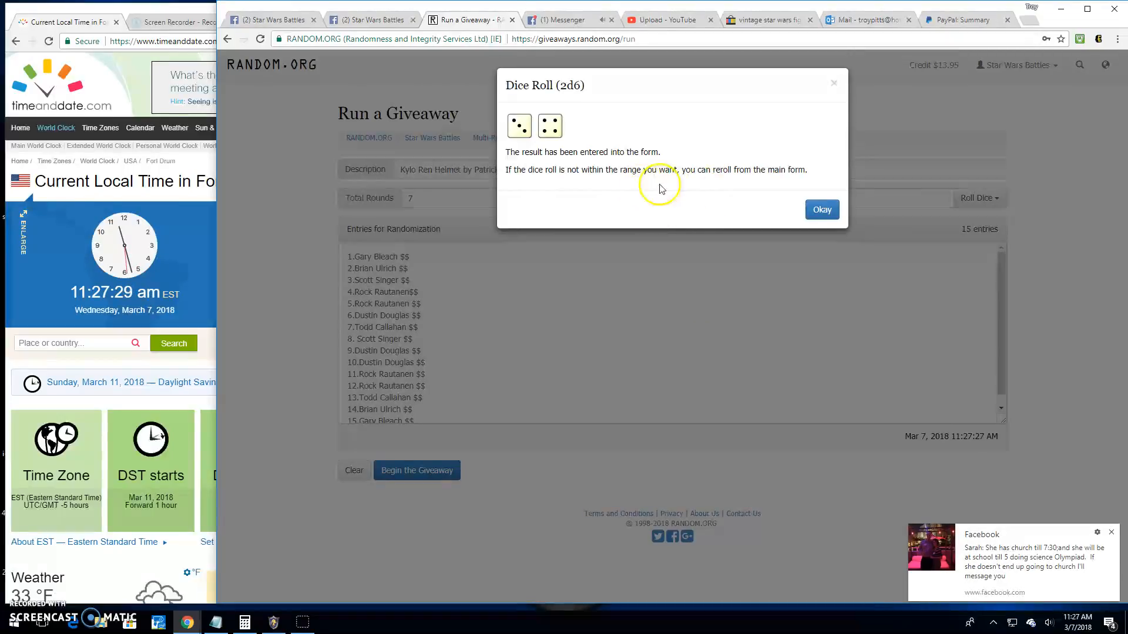
left_click(822, 209)
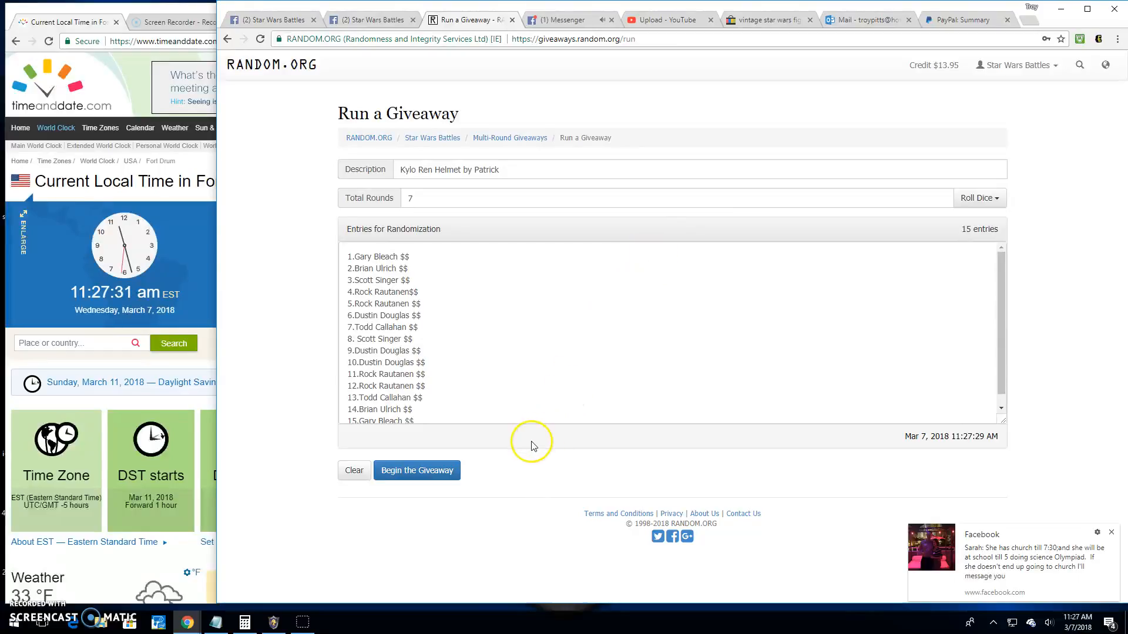
left_click(416, 470)
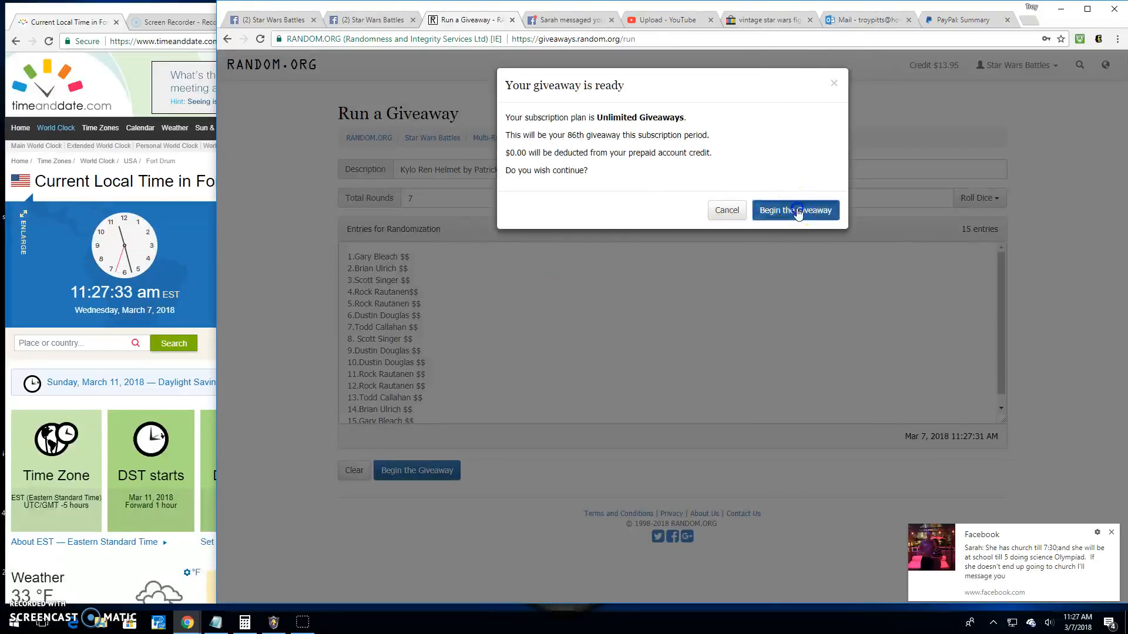
Step: Confirm the giveaway start and shuffle the 15 entries through Round #6
left_click(796, 210)
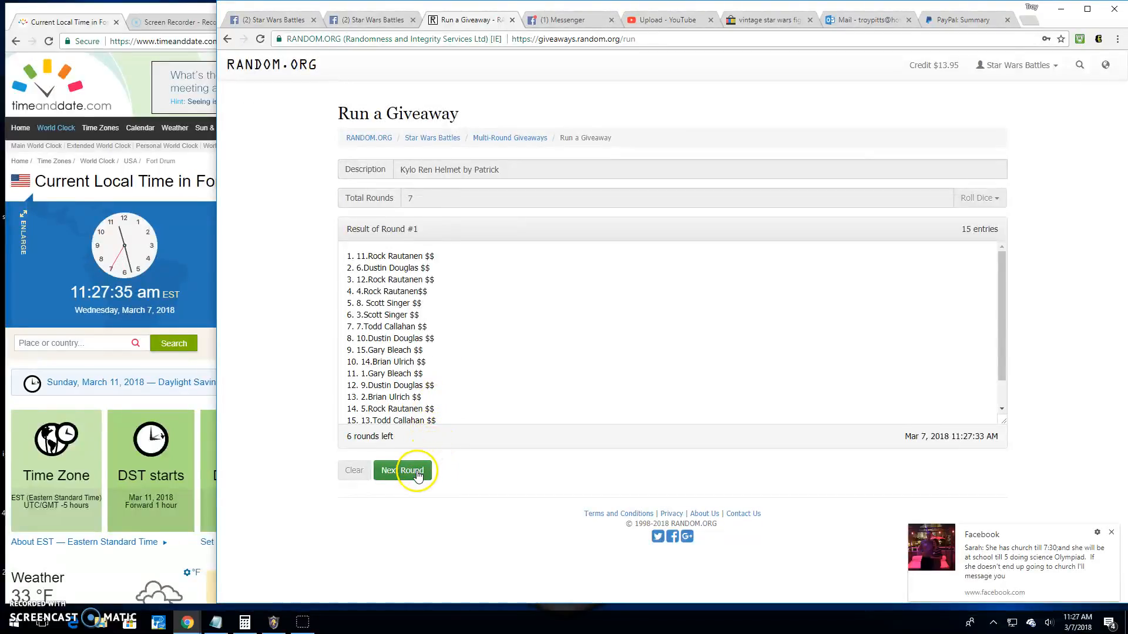
left_click(401, 470)
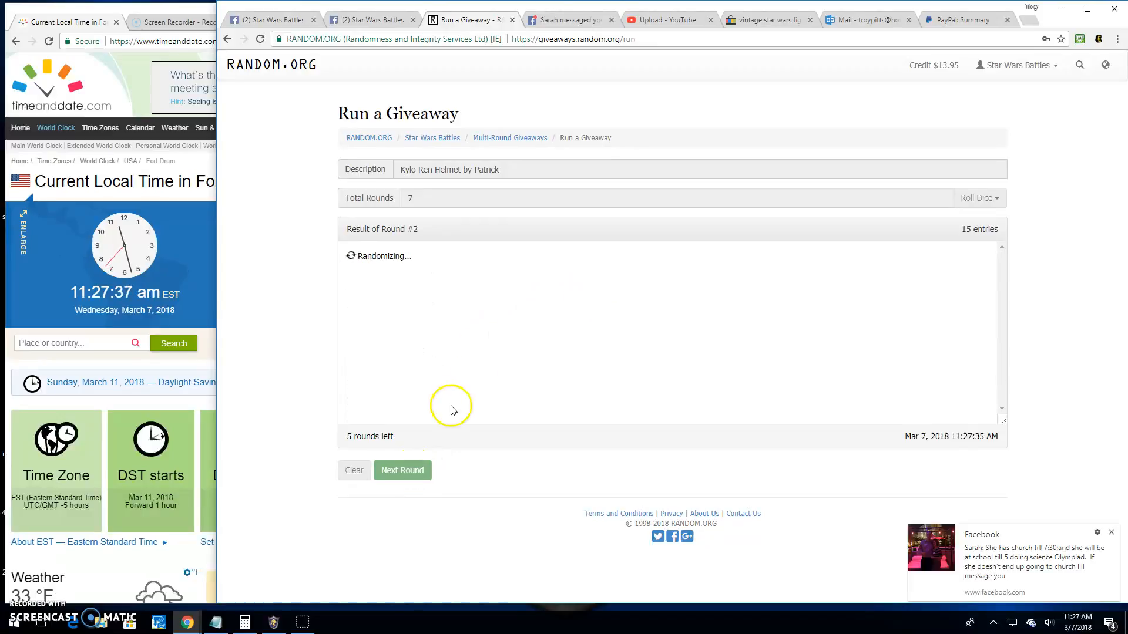
left_click(403, 470)
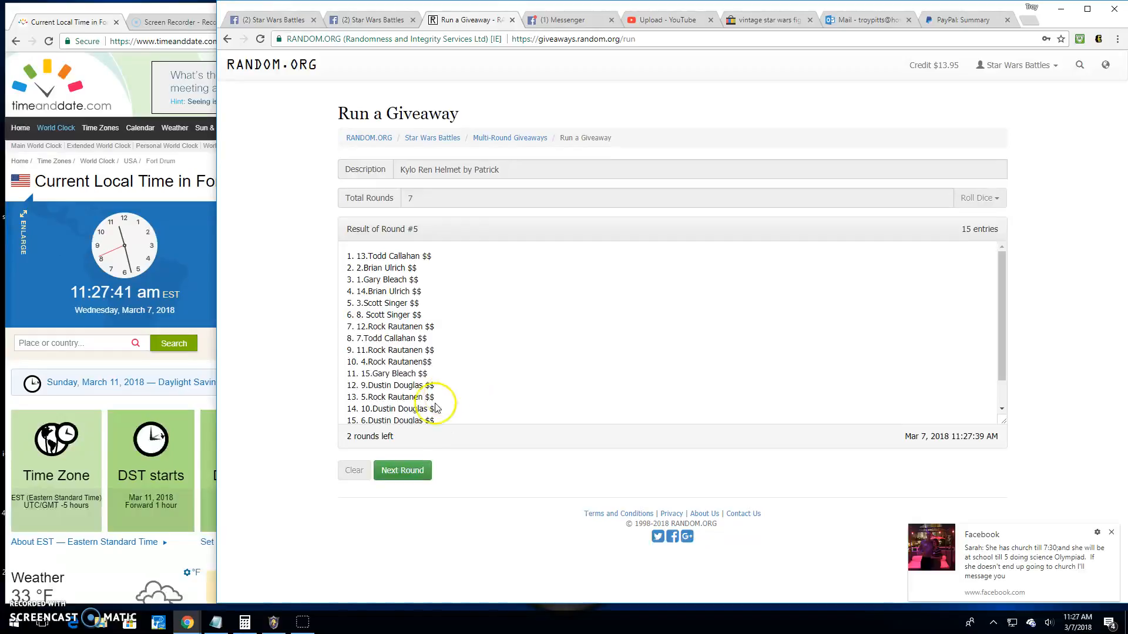
left_click(403, 470)
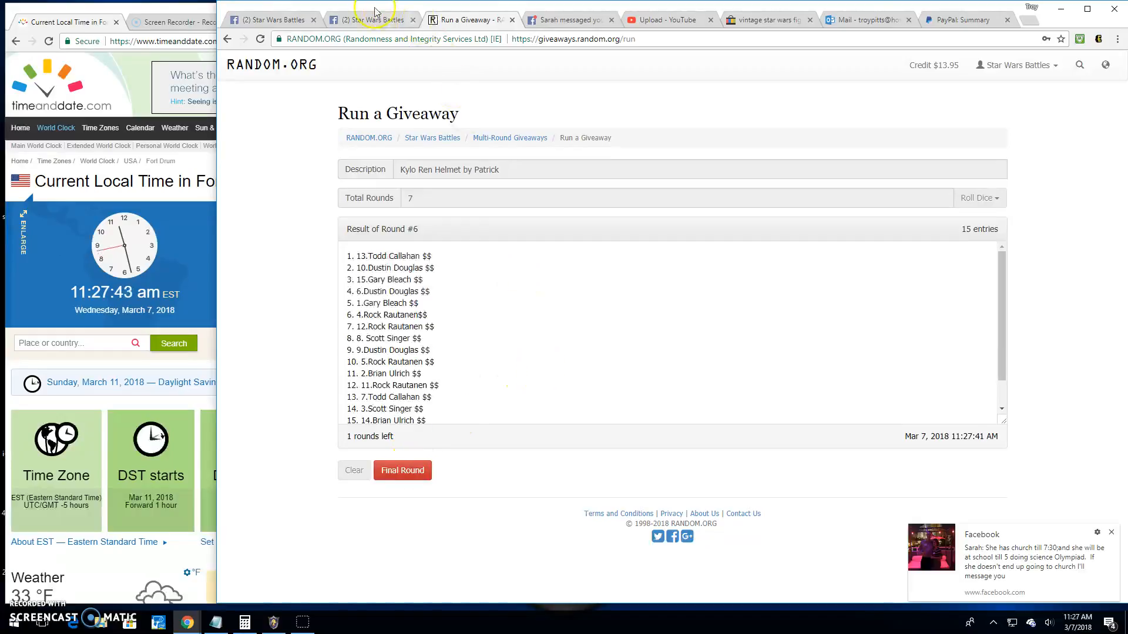
Step: Comment 'Final round! good luck!' on the Facebook helmet giveaway thread
left_click(370, 19)
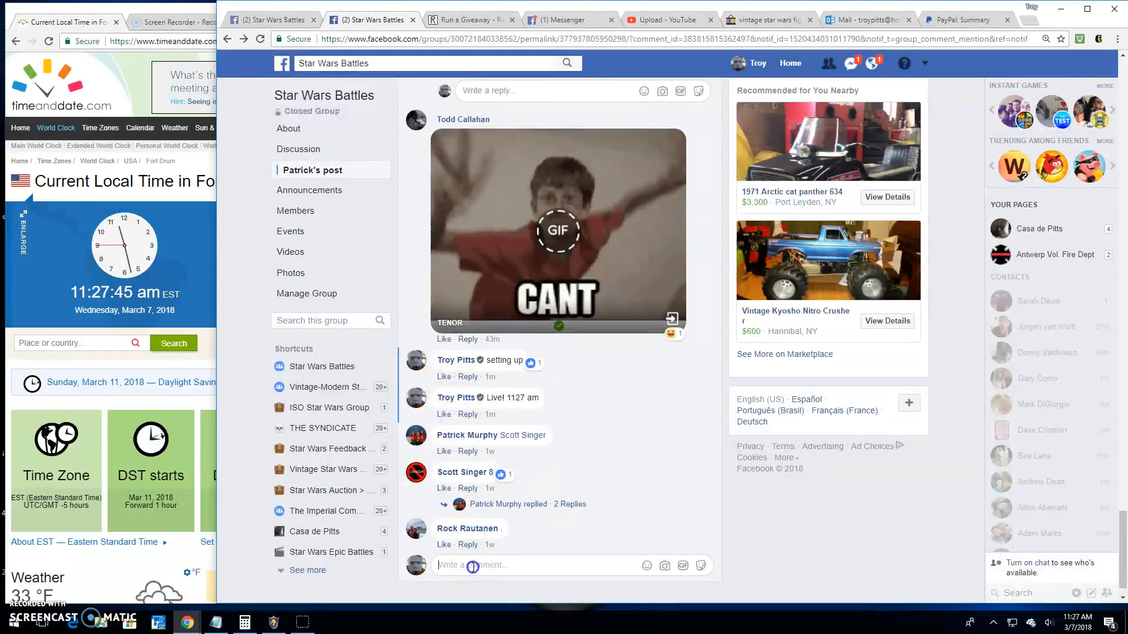
type("Final r")
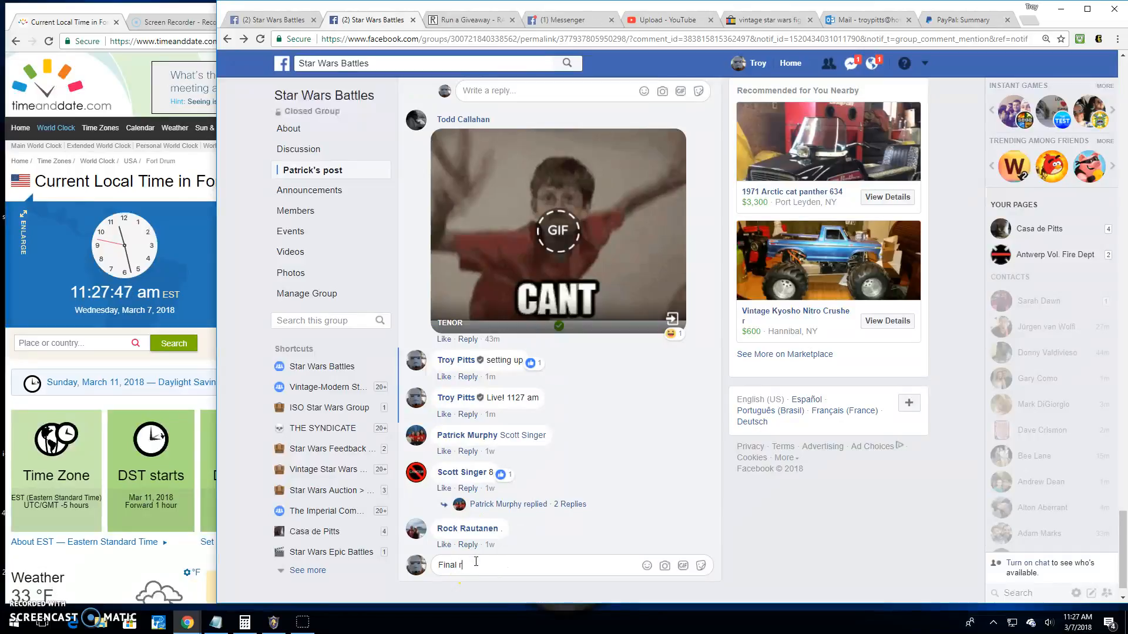
type("ound!")
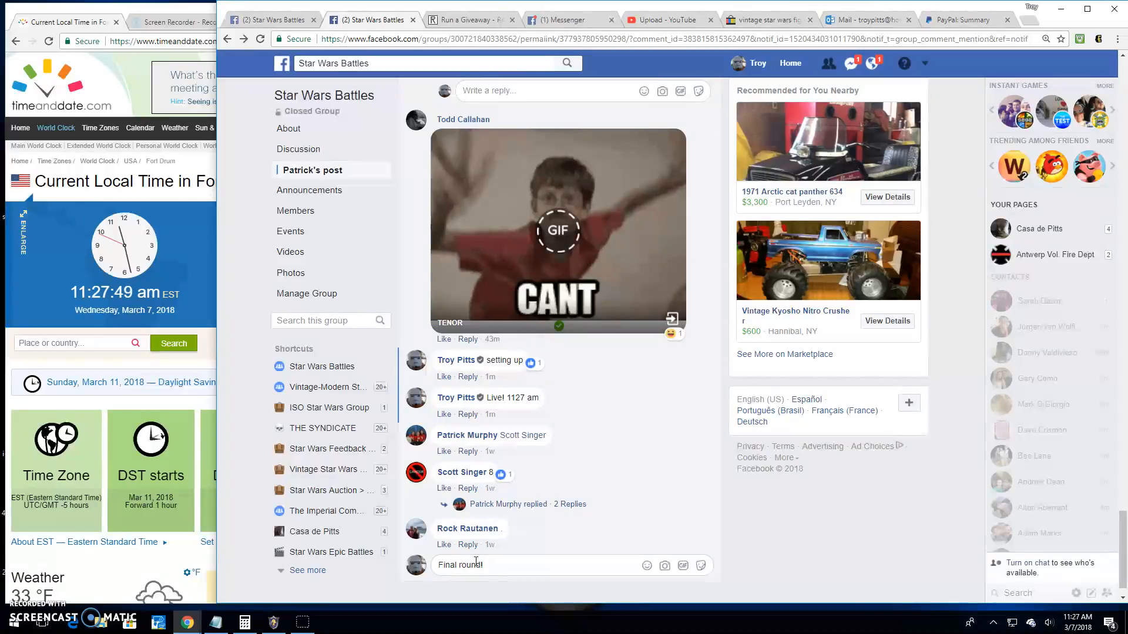
type("good luck")
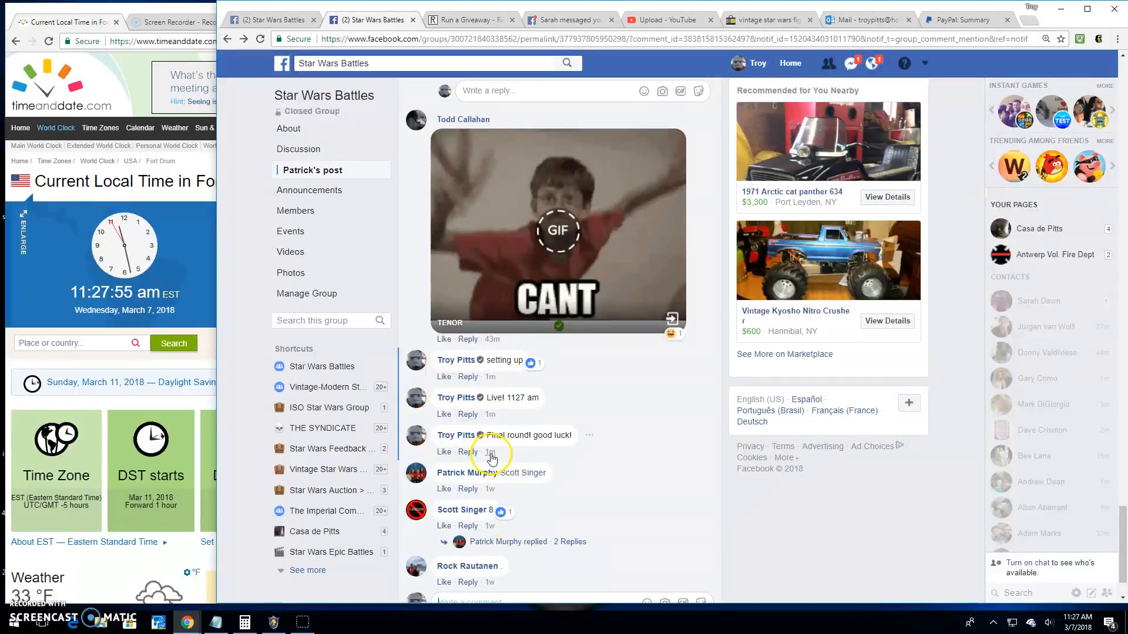
mouse_move(491, 457)
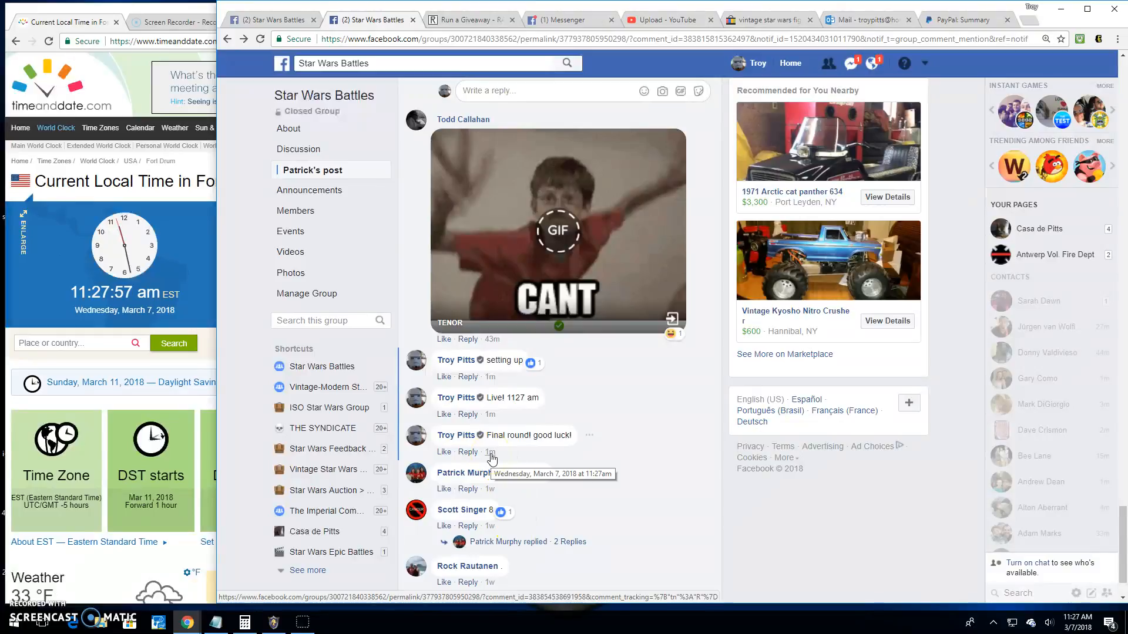
Step: Run the seventh RANDOM.ORG round and open the verification page for code soopof
left_click(473, 20)
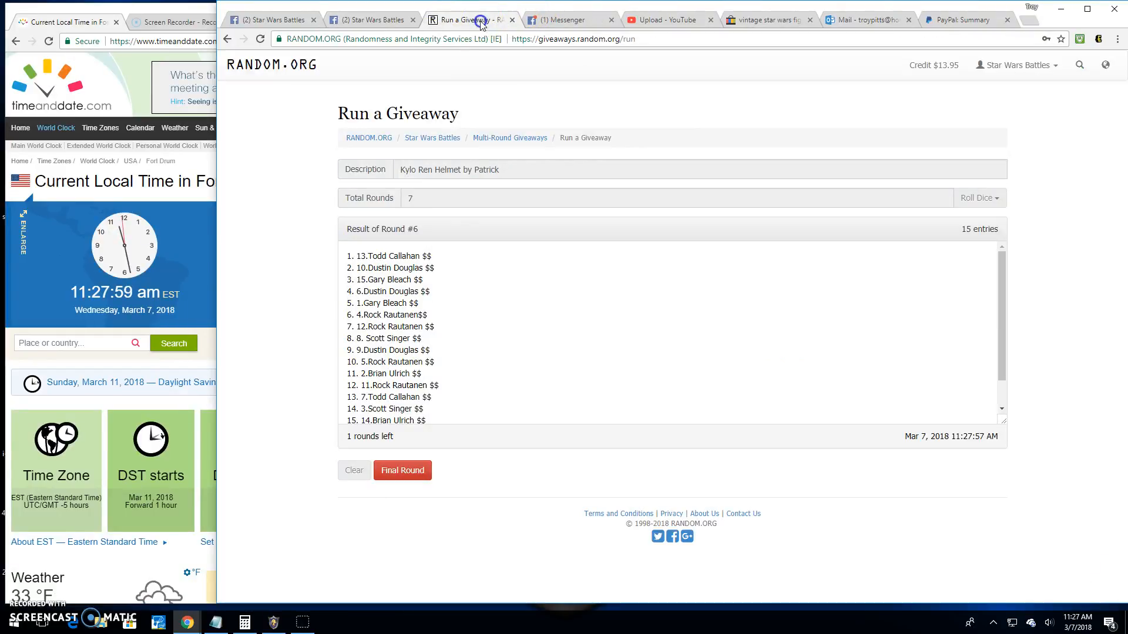
left_click(403, 470)
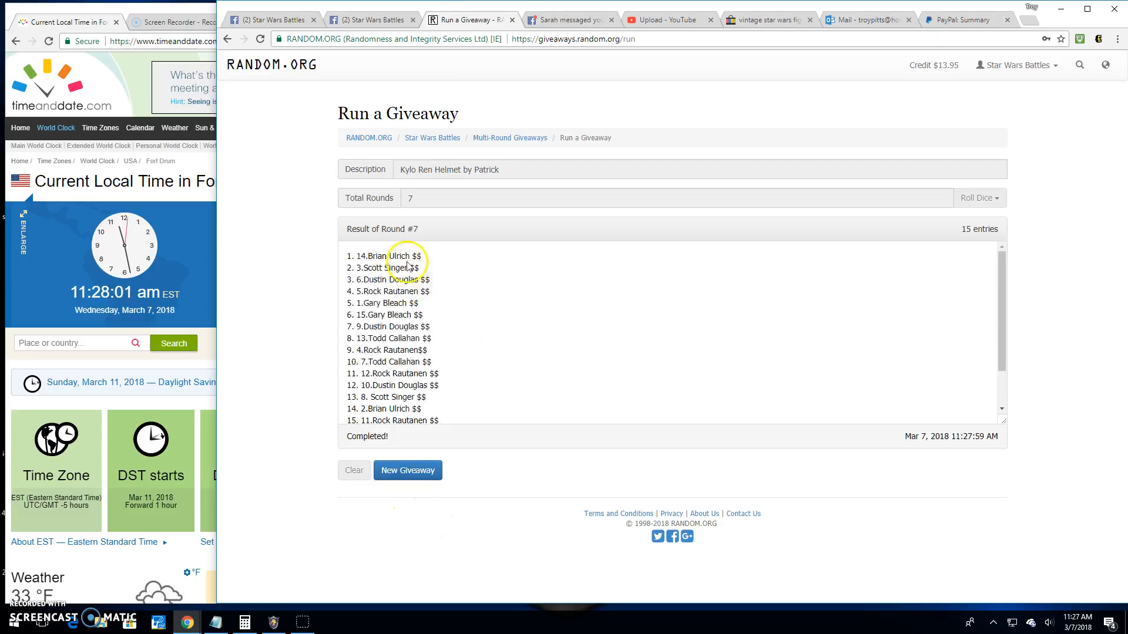
scroll("down", 3)
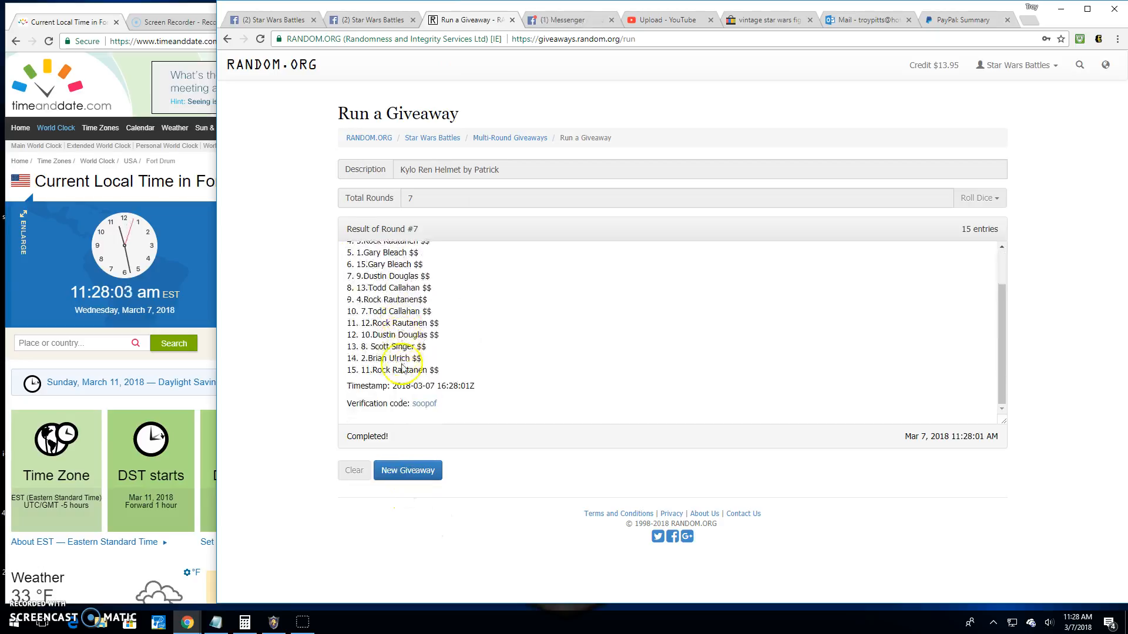
left_click(424, 403)
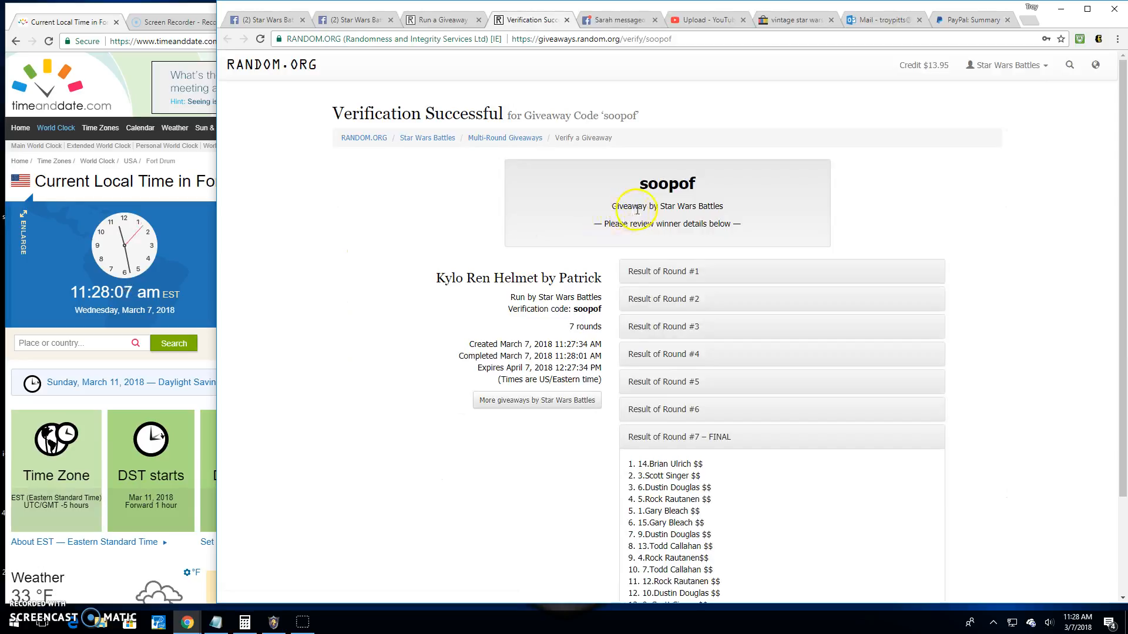
scroll("down", 3)
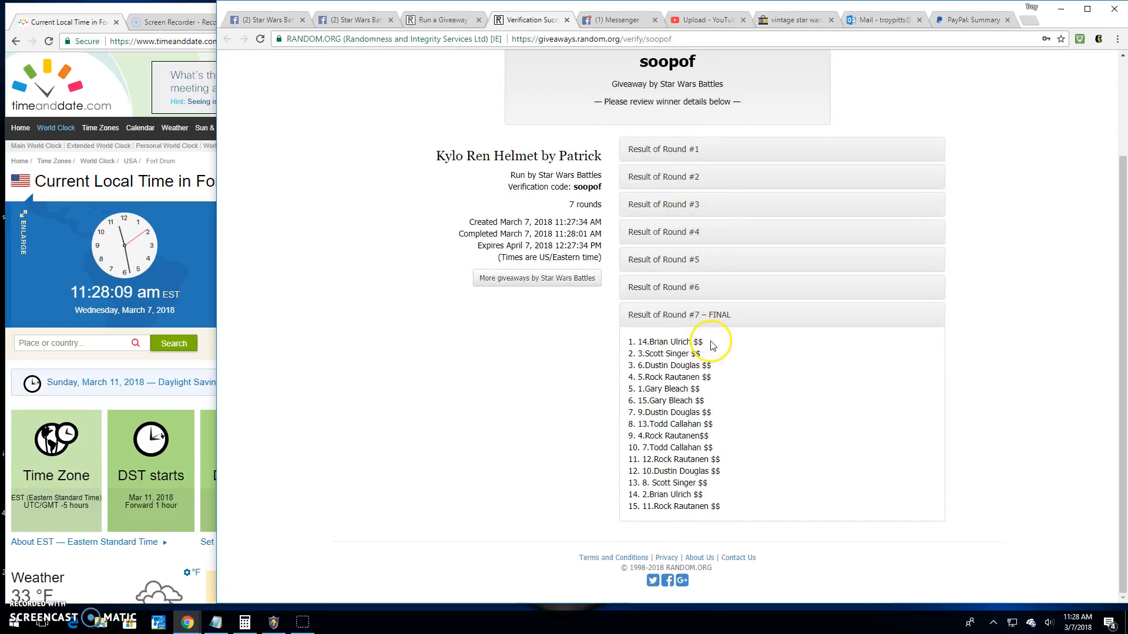
Step: Type a 'Done! 1128 am' comment on the Facebook giveaway post
left_click(359, 19)
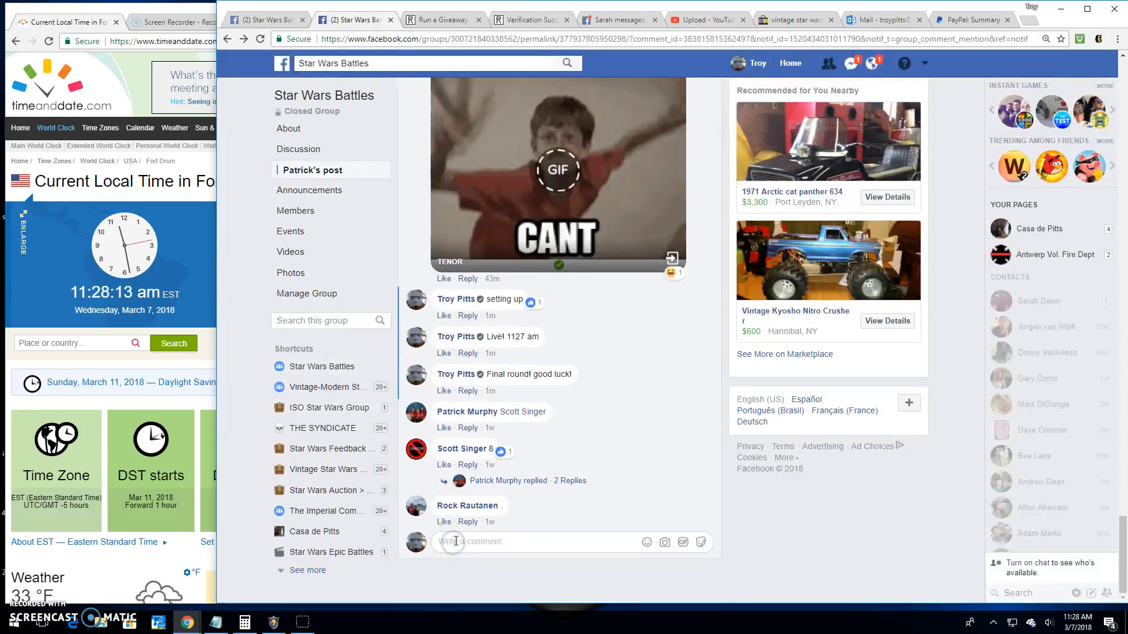
type("Done!")
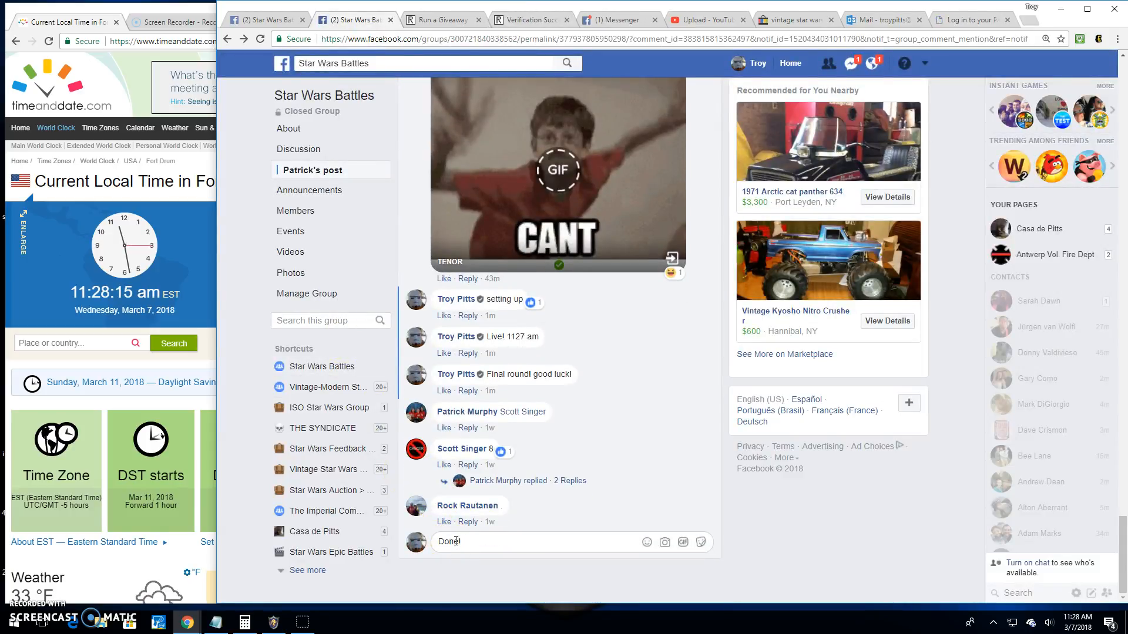
type("1128 am")
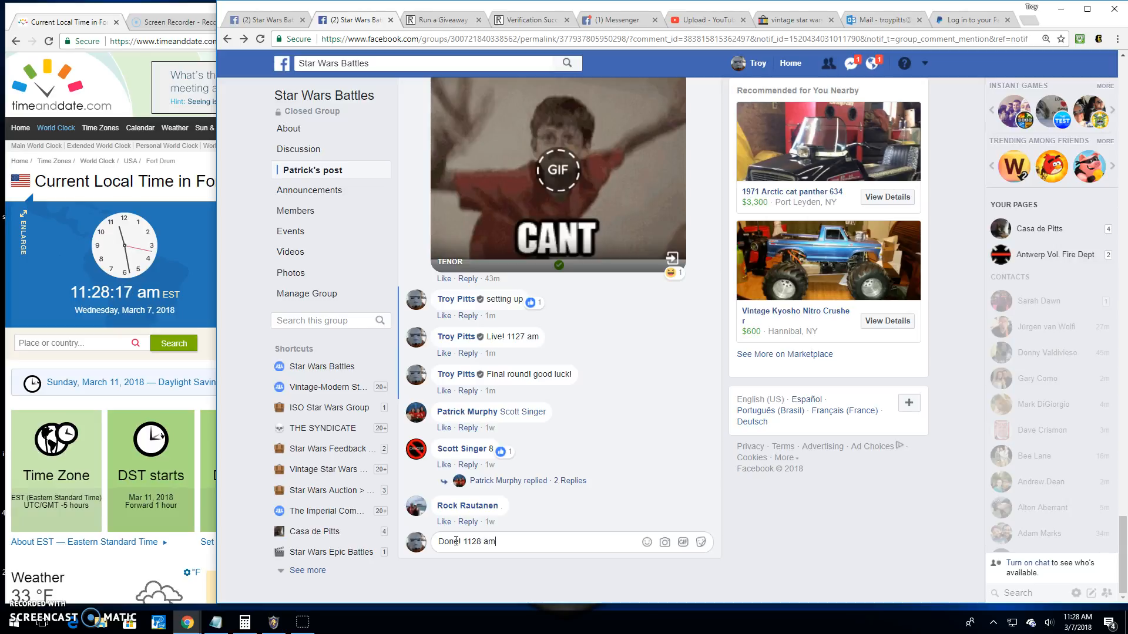